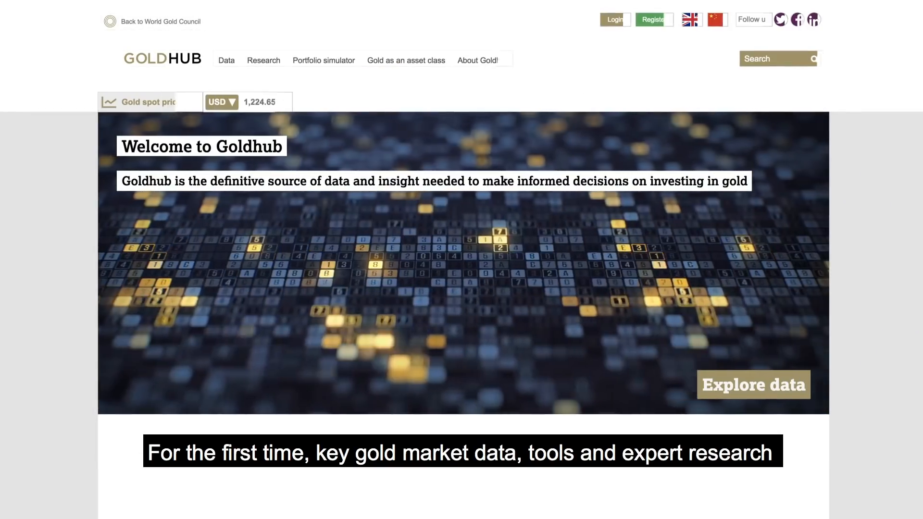
{"action": "scroll", "scroll_direction": "down", "scroll_amount": 3}
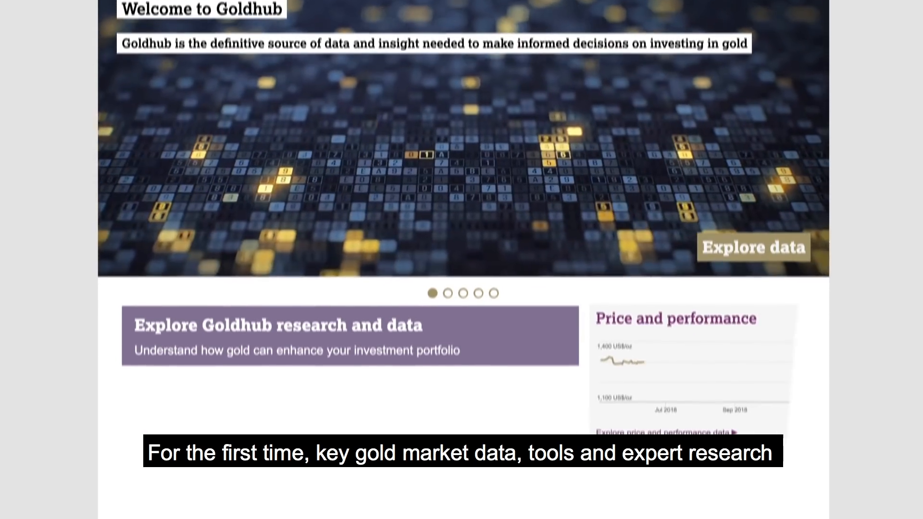
{"action": "scroll", "scroll_direction": "down", "scroll_amount": 3}
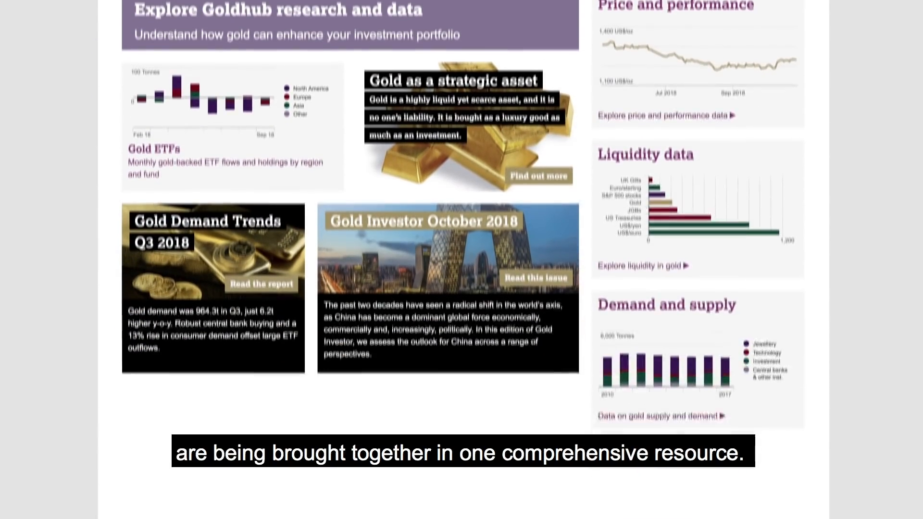
{"action": "scroll", "scroll_direction": "down", "scroll_amount": 3}
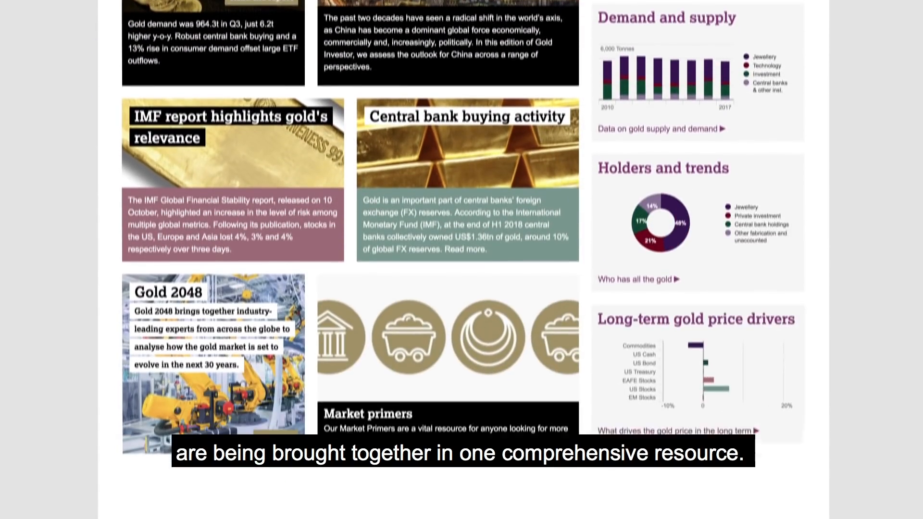
{"action": "scroll", "scroll_direction": "down", "scroll_amount": 3}
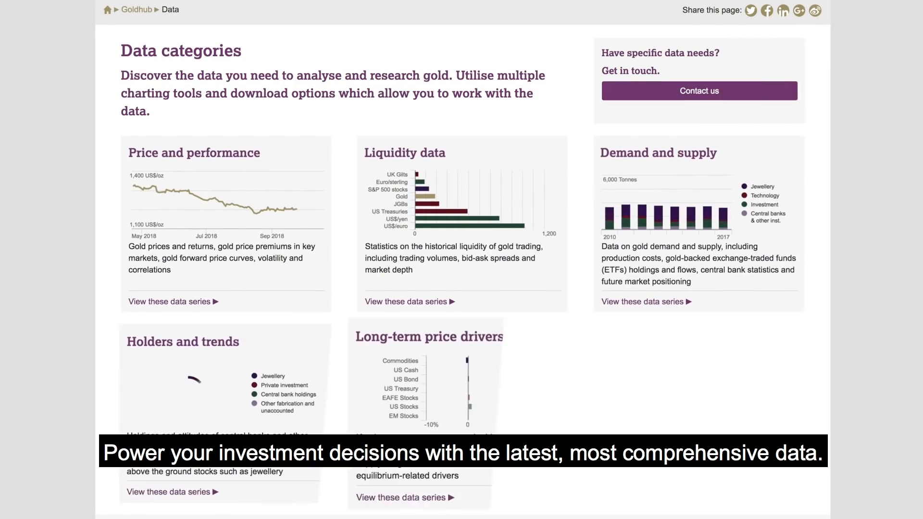
{"action": "scroll", "scroll_direction": "down", "scroll_amount": 3}
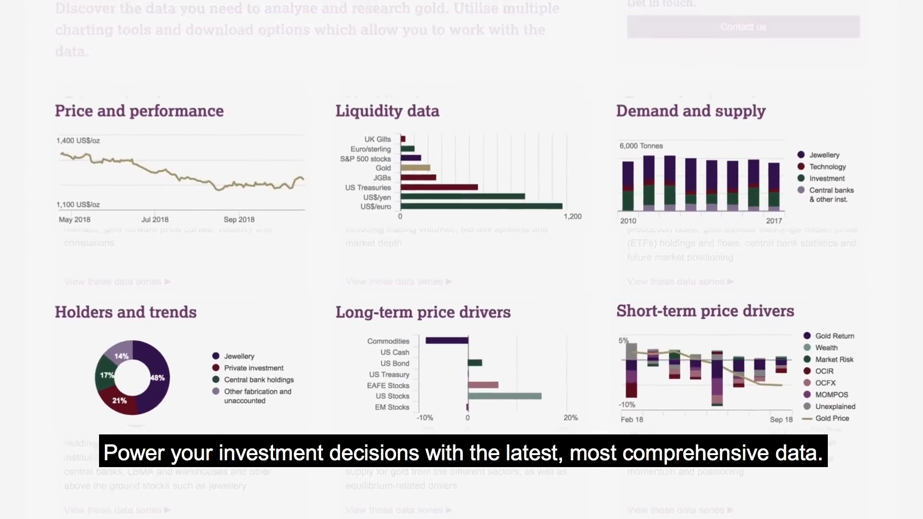